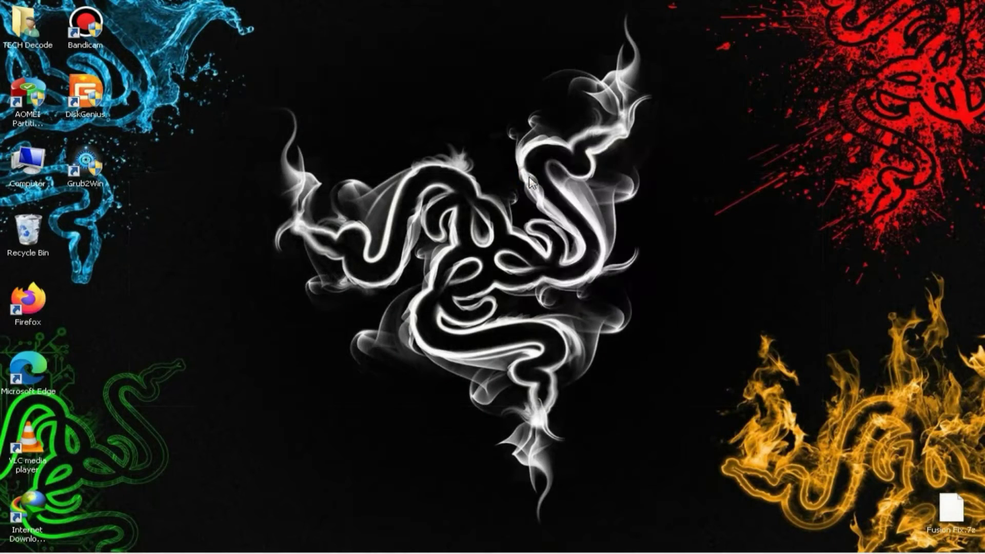
mouse_move(358, 436)
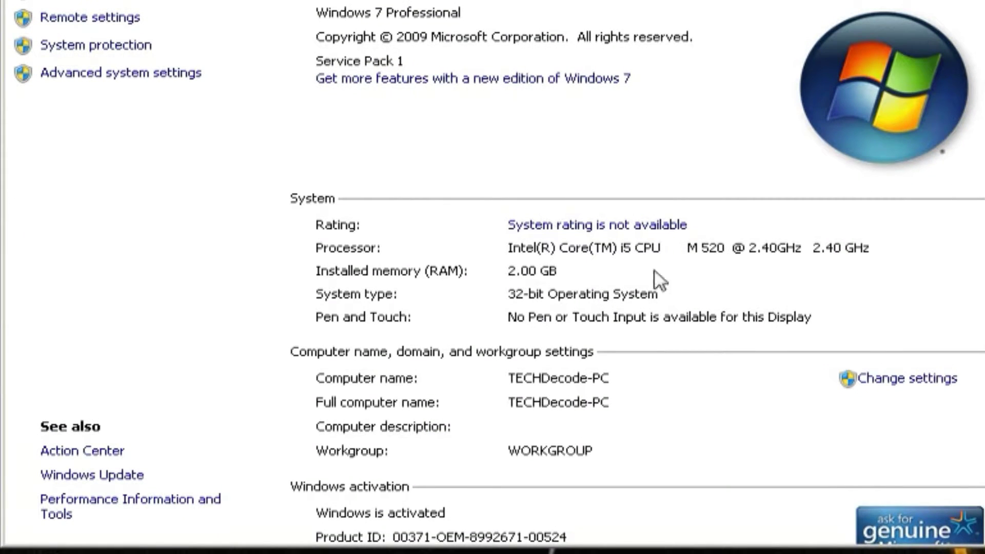
- Review the processor and 2 GB RAM, then view Intel HD Graphics' 794 MB memory
left_click(855, 26)
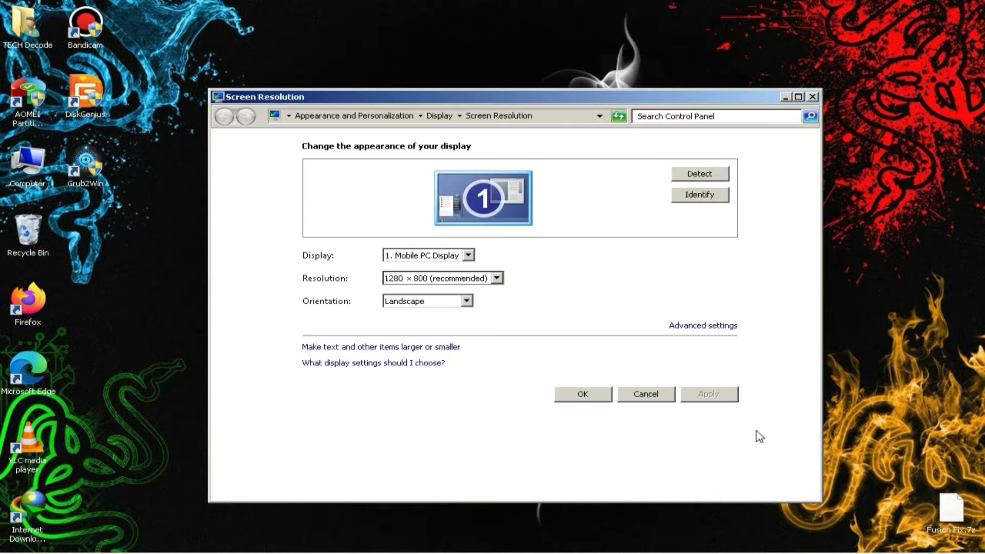
left_click(702, 325)
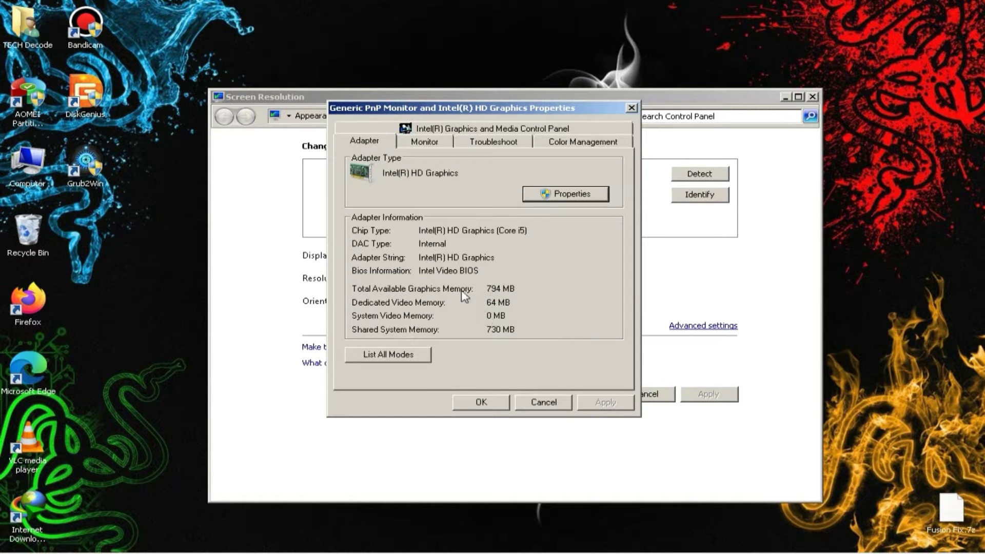
mouse_move(468, 352)
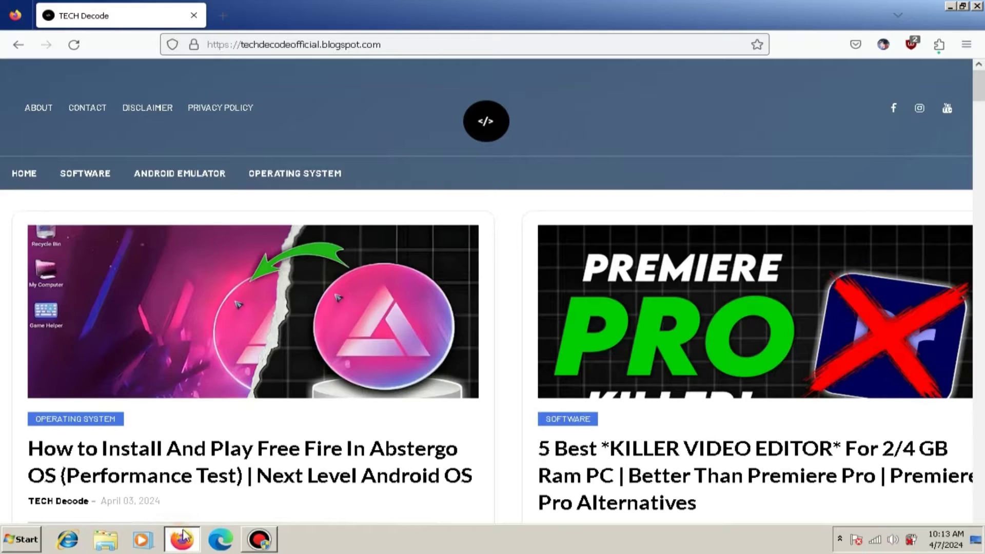
- Scroll down through the latest posts on techdecodeofficial.blogspot.com
scroll("down", 3)
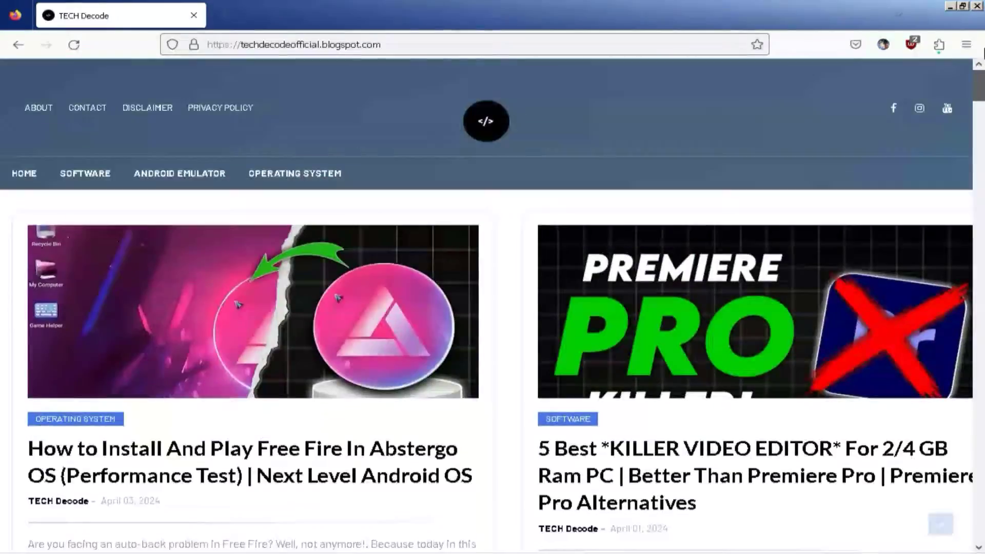
scroll("down", 3)
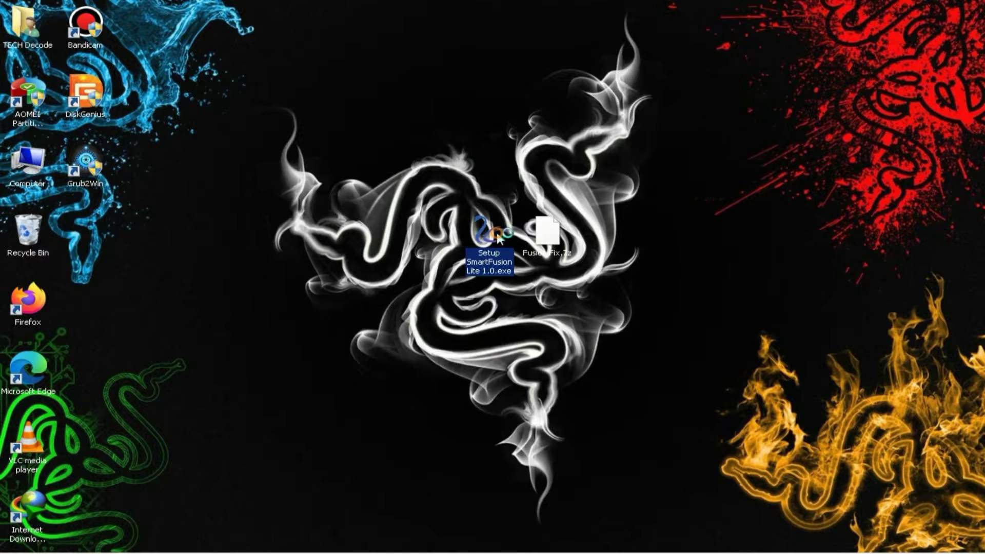
- Install SmartFusion Lite 1.0, refresh the desktop for its shortcut, and dismiss the missing-DLL error
double_click(489, 232)
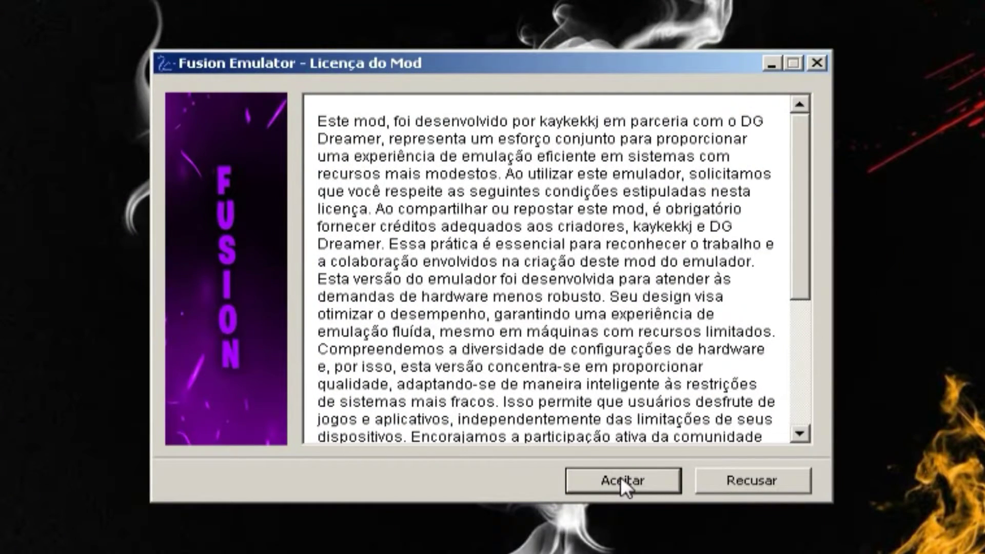
left_click(621, 481)
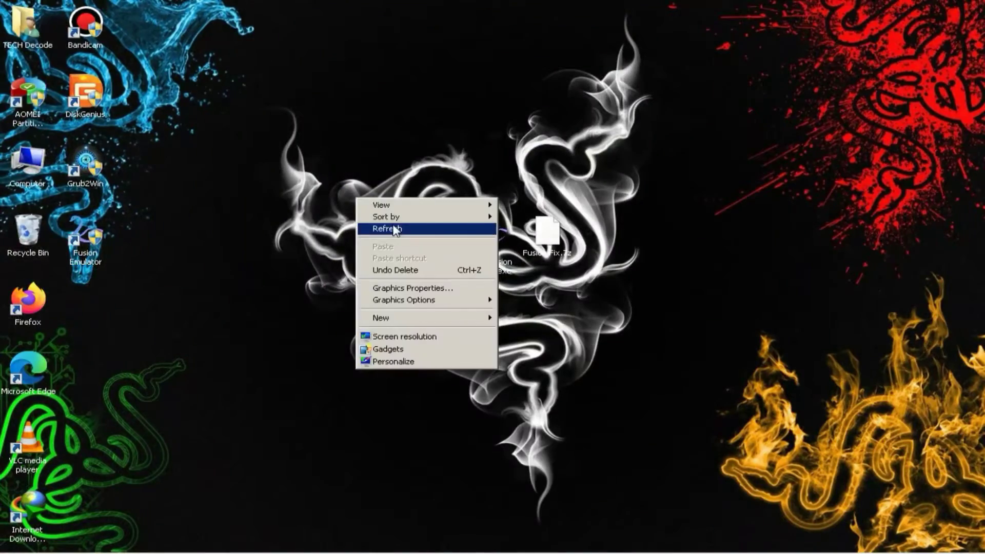
left_click(386, 228)
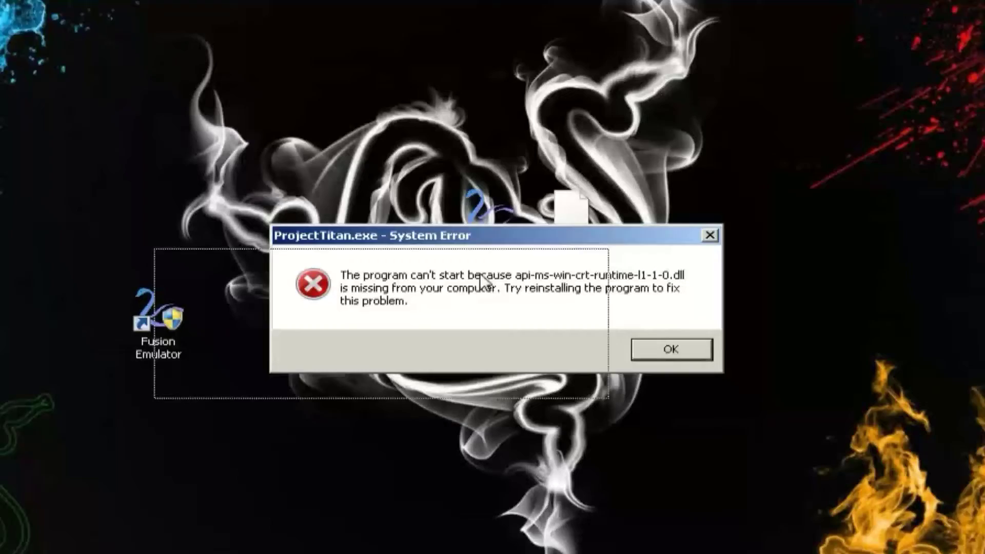
left_click(669, 350)
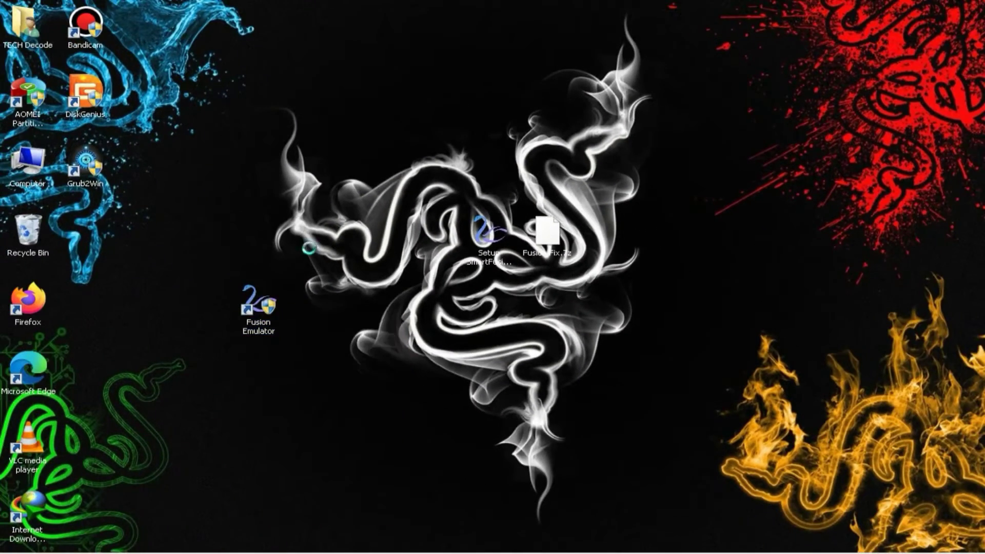
mouse_move(251, 306)
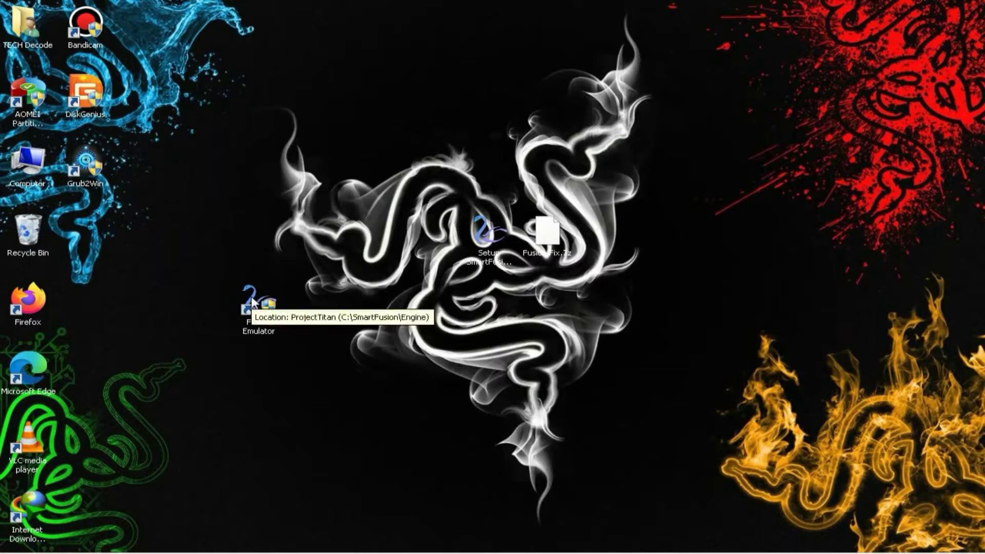
- Copy the Fusion Fix DLLs into C:\SmartFusion\Engine, close the fix folder, and relaunch the emulator
double_click(250, 308)
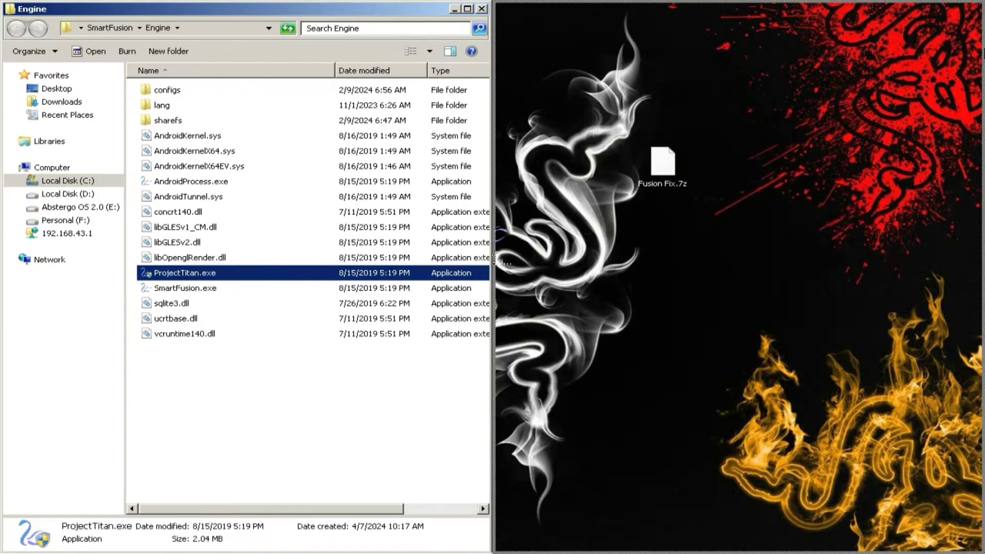
double_click(662, 157)
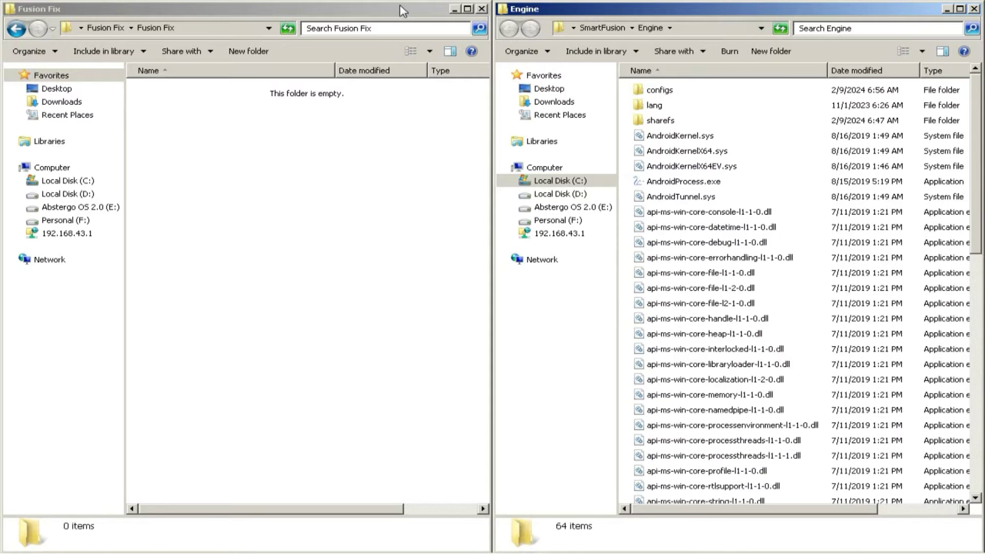
left_click(482, 9)
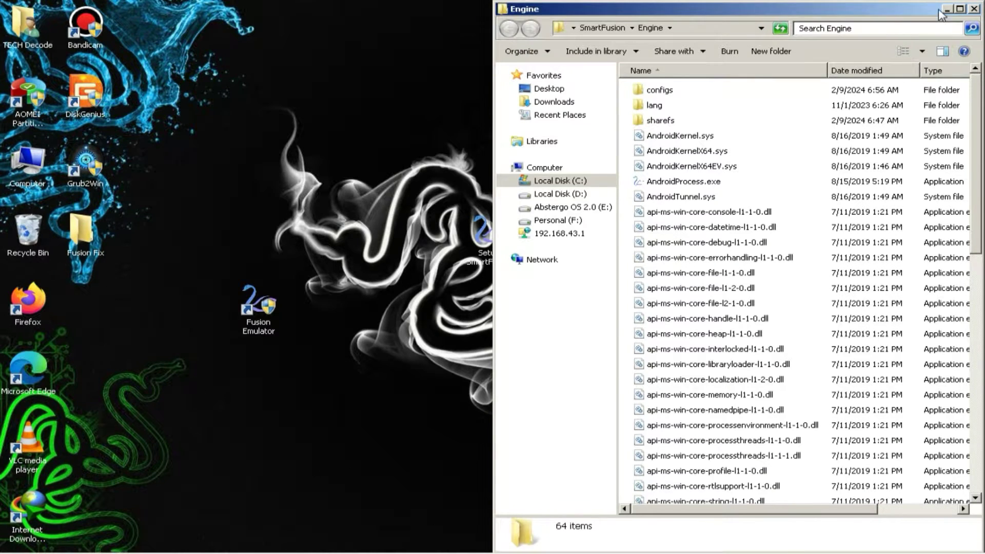
double_click(258, 302)
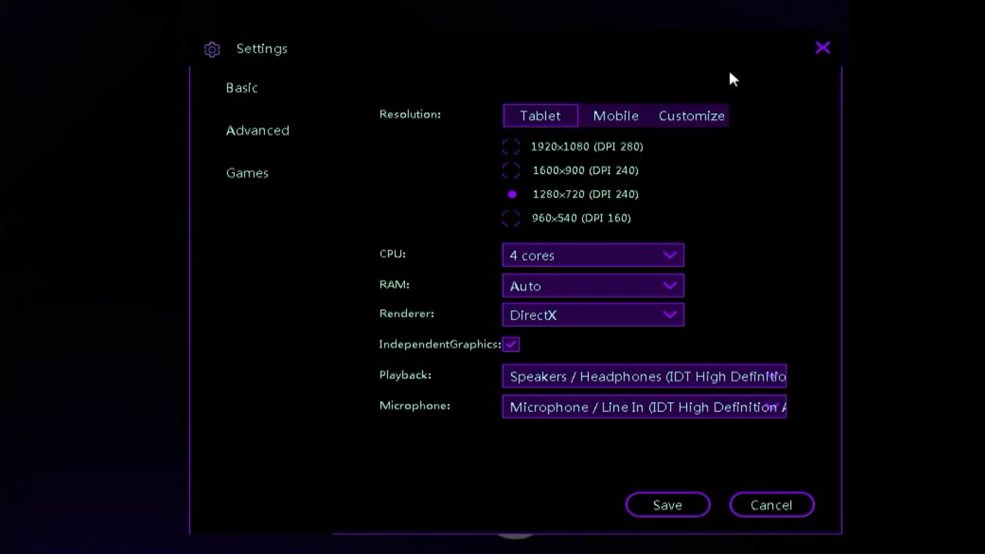
- Choose Mobile 540x960 resolution, keep 4 CPU cores, pick the RAM allocation, and boot
left_click(615, 116)
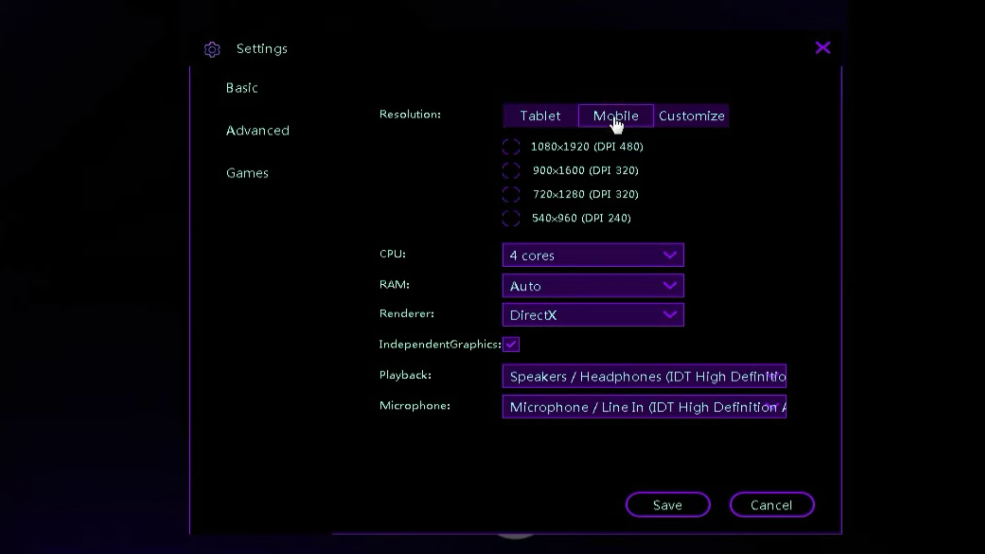
left_click(511, 218)
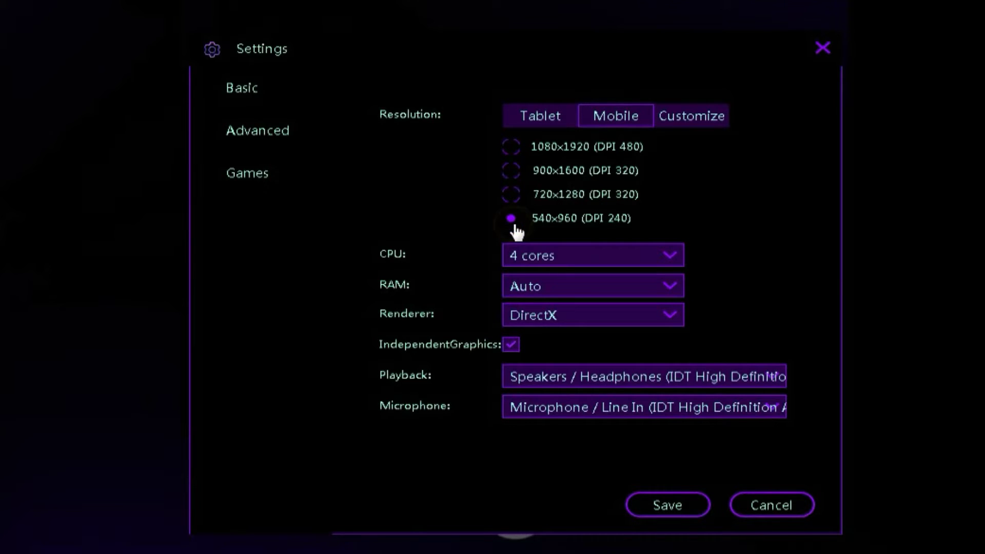
left_click(591, 255)
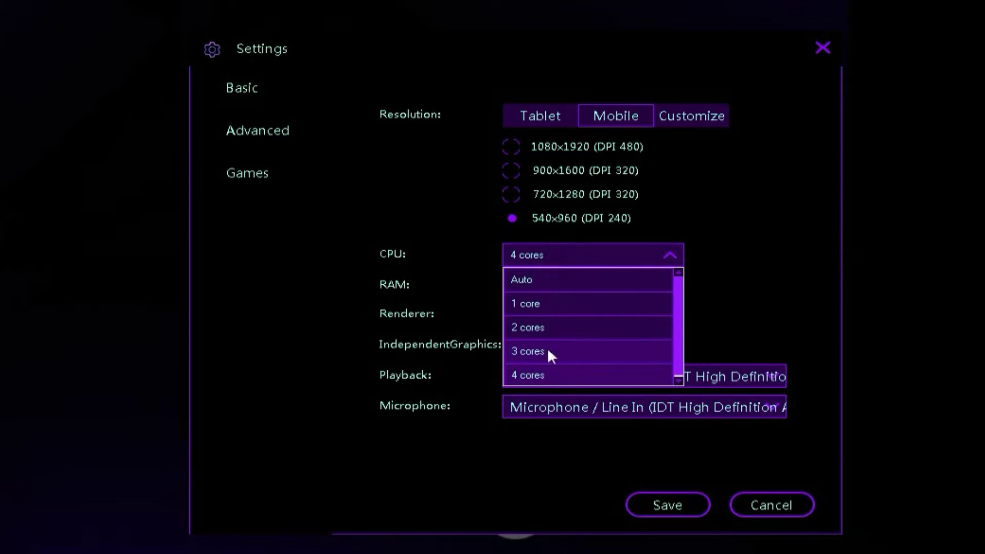
left_click(527, 375)
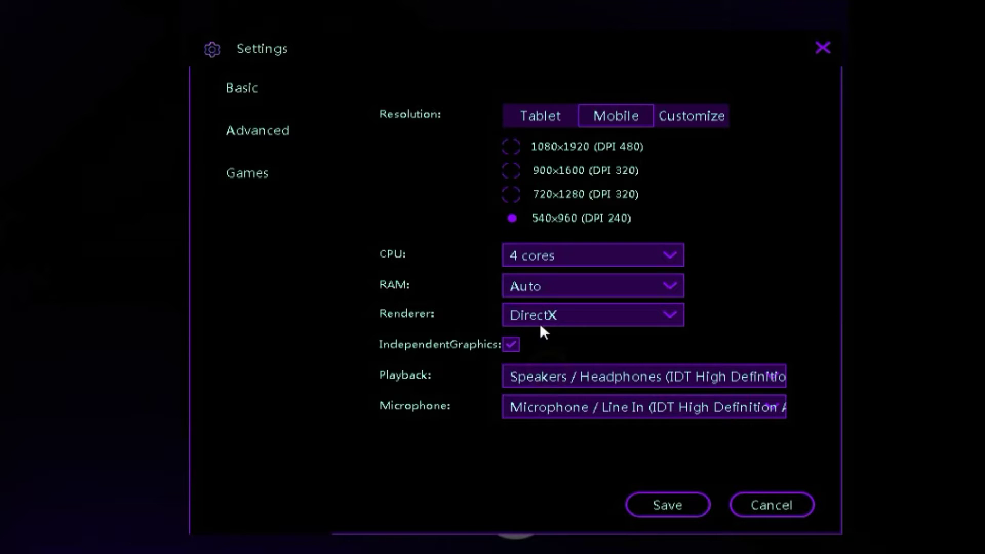
left_click(590, 286)
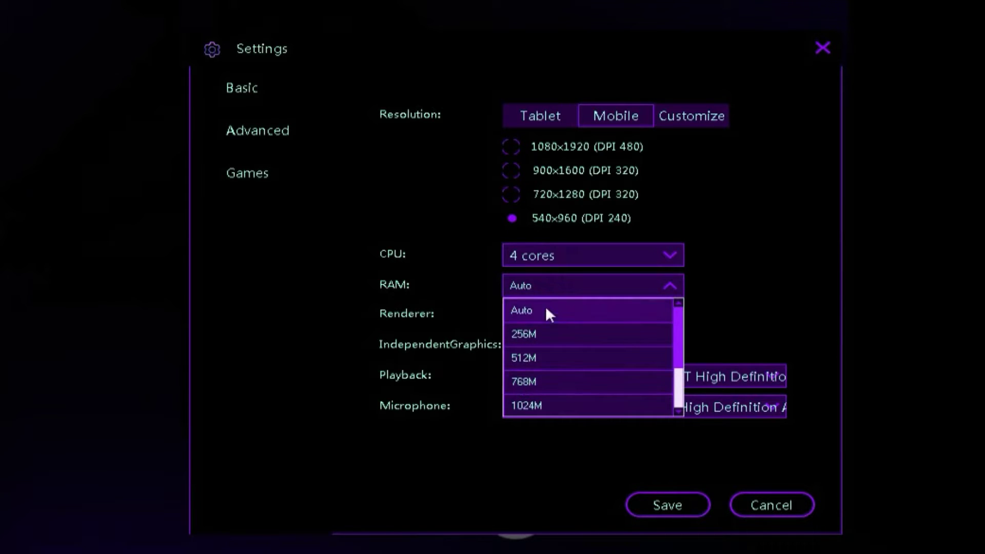
left_click(667, 504)
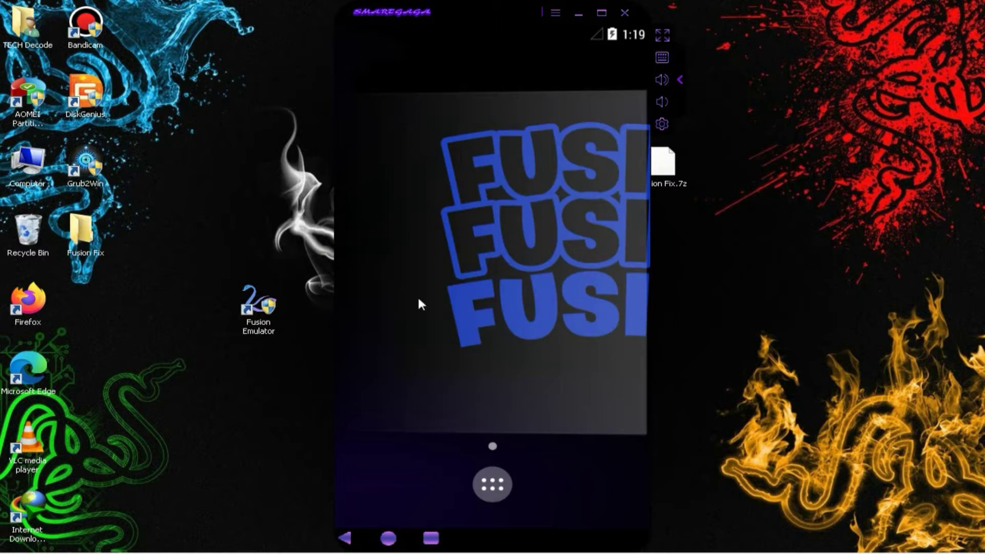
- Clear Free Fire's app data from Android Settings > Apps and confirm with OK
left_click(492, 484)
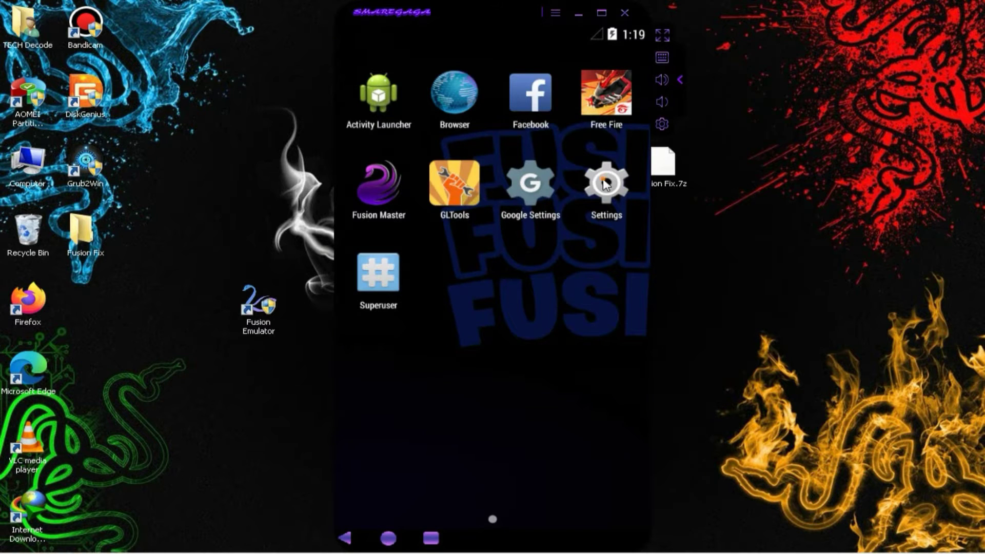
left_click(605, 183)
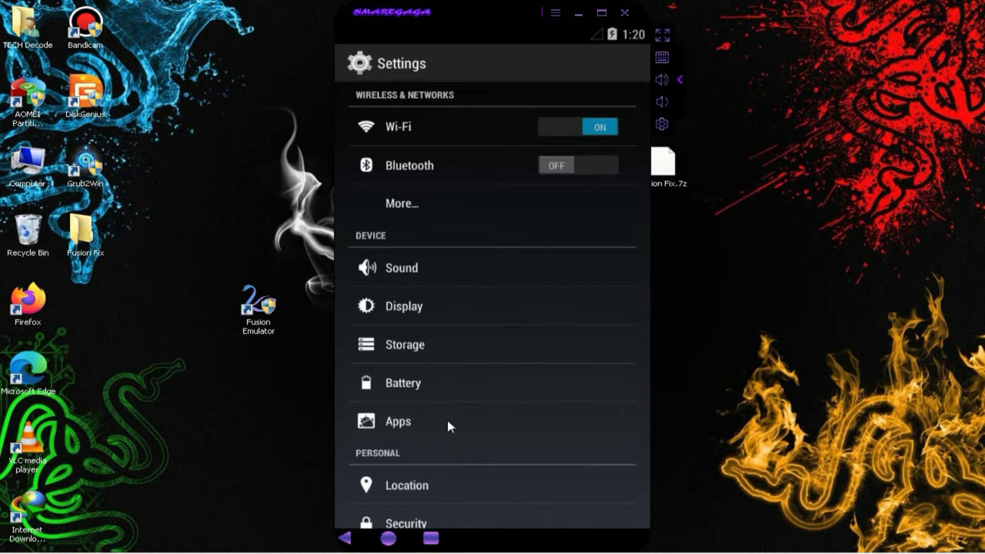
left_click(397, 420)
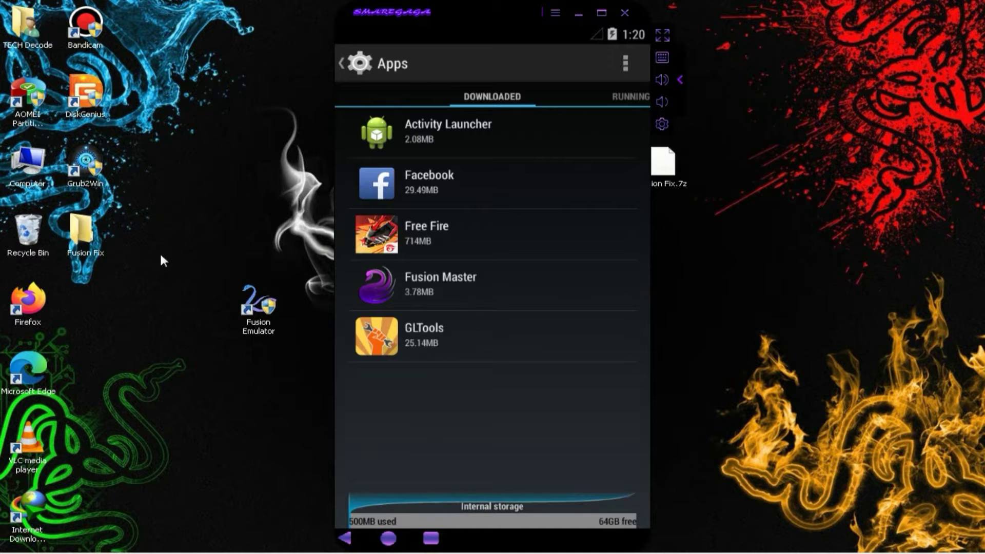
mouse_move(439, 246)
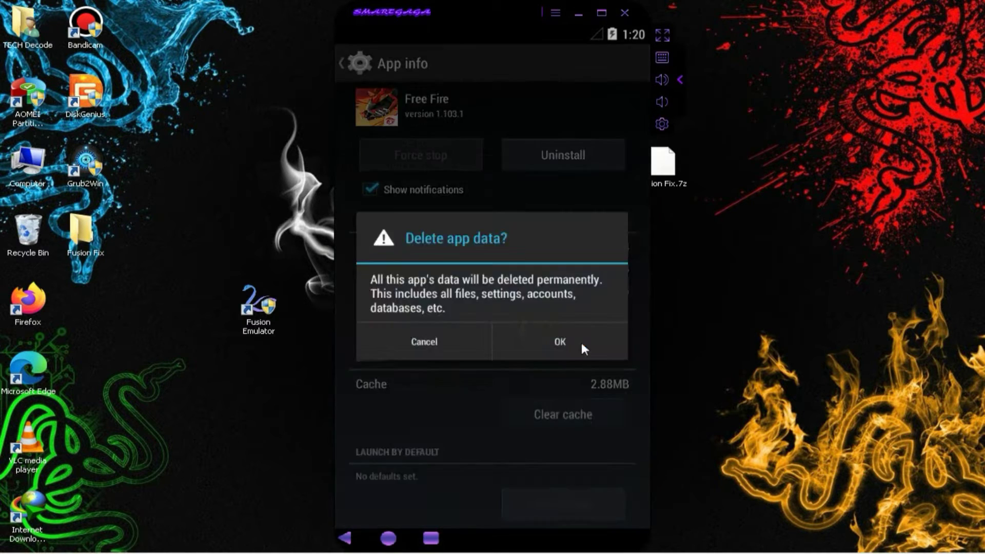
left_click(557, 341)
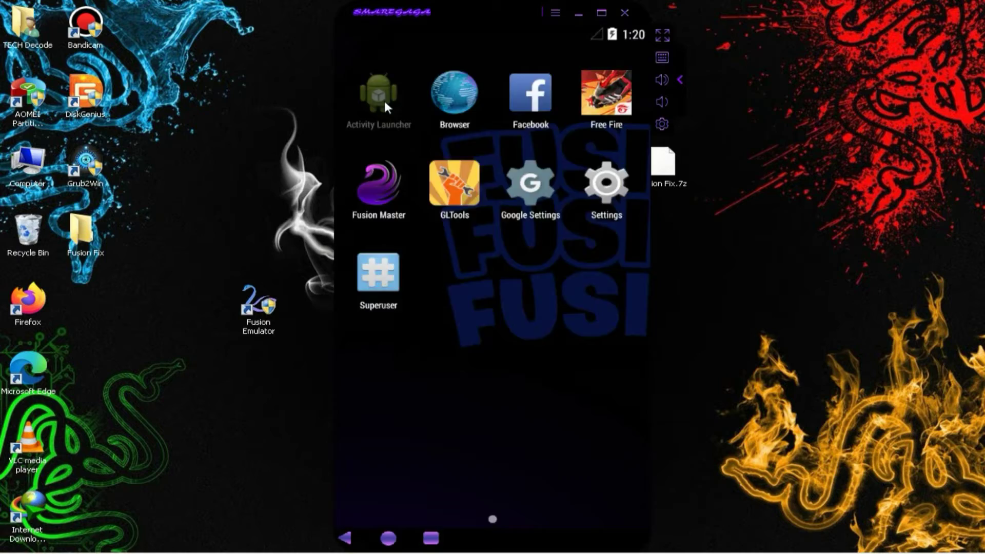
left_click(378, 95)
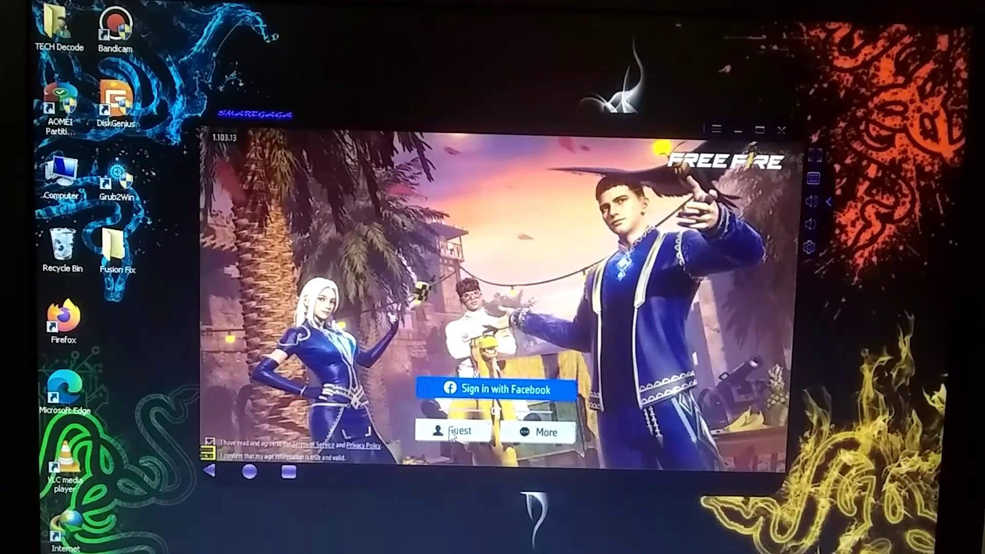
- Log into Free Fire as Guest and start a Battle Royale match on Bermuda
left_click(459, 432)
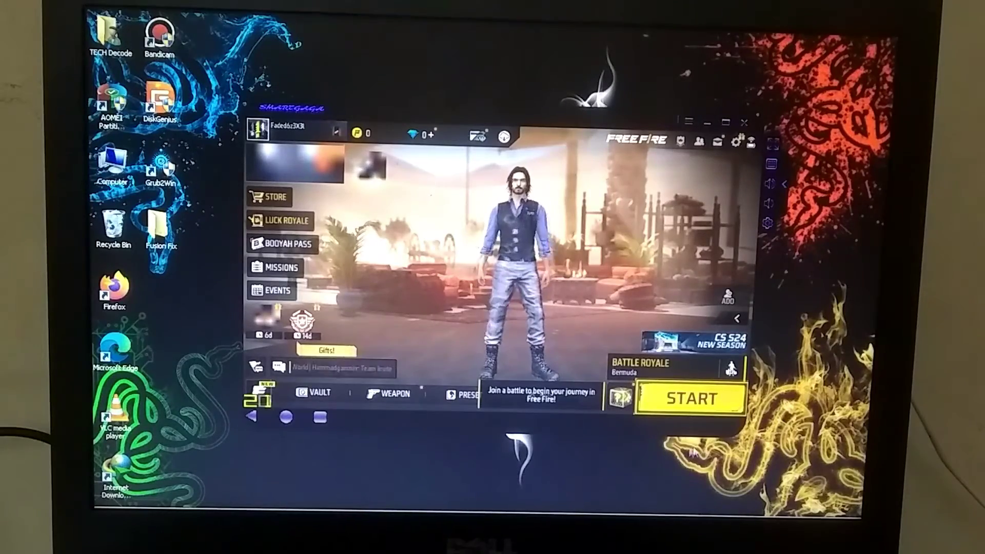
left_click(690, 398)
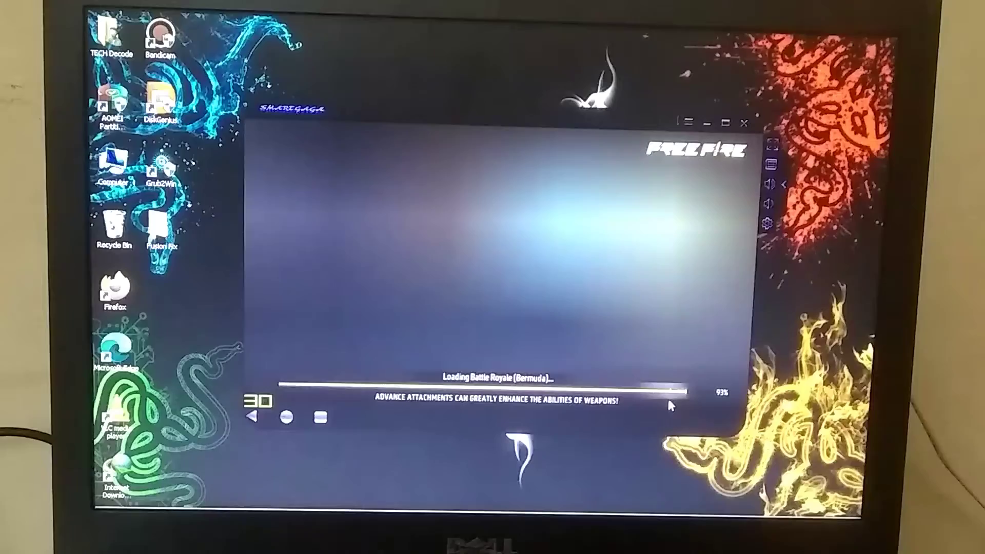